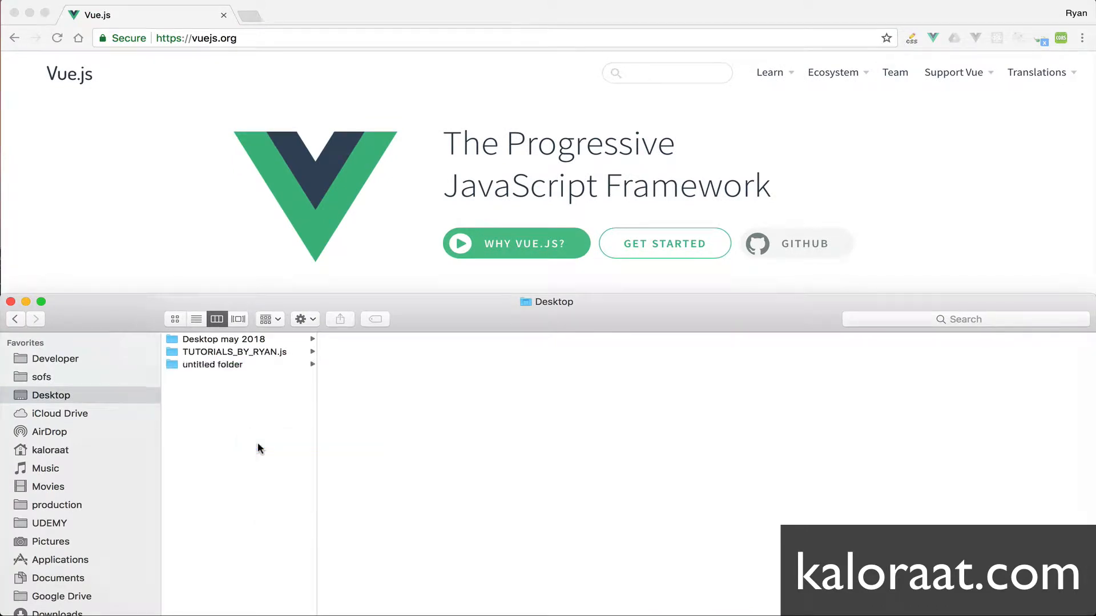
Name the new Desktop folder vue_todo
{"action": "type", "text": "vue_todo"}
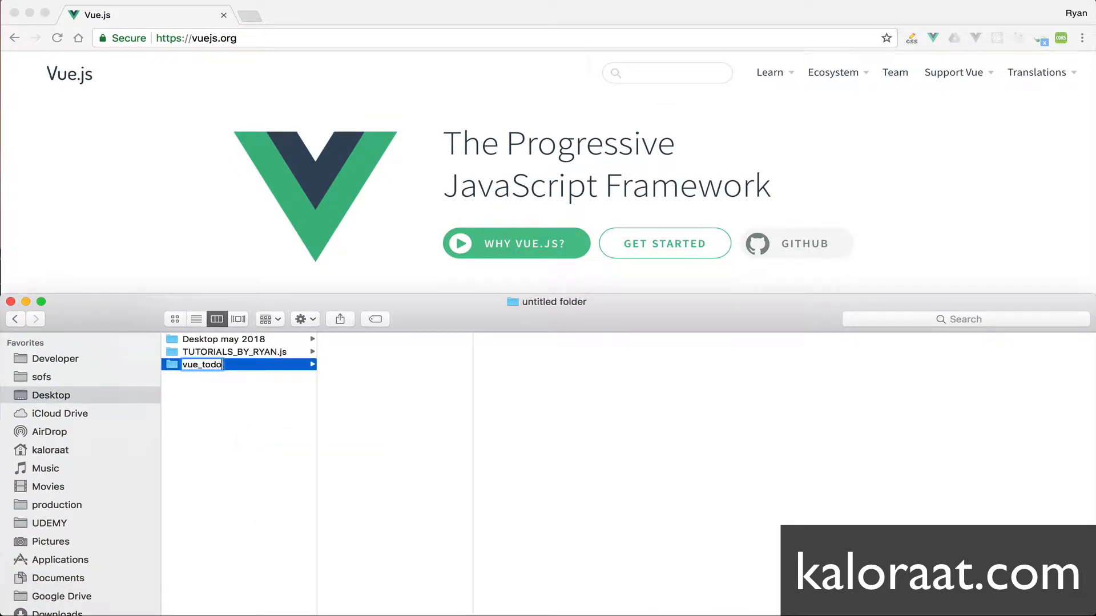
{"action": "key", "text": "Return"}
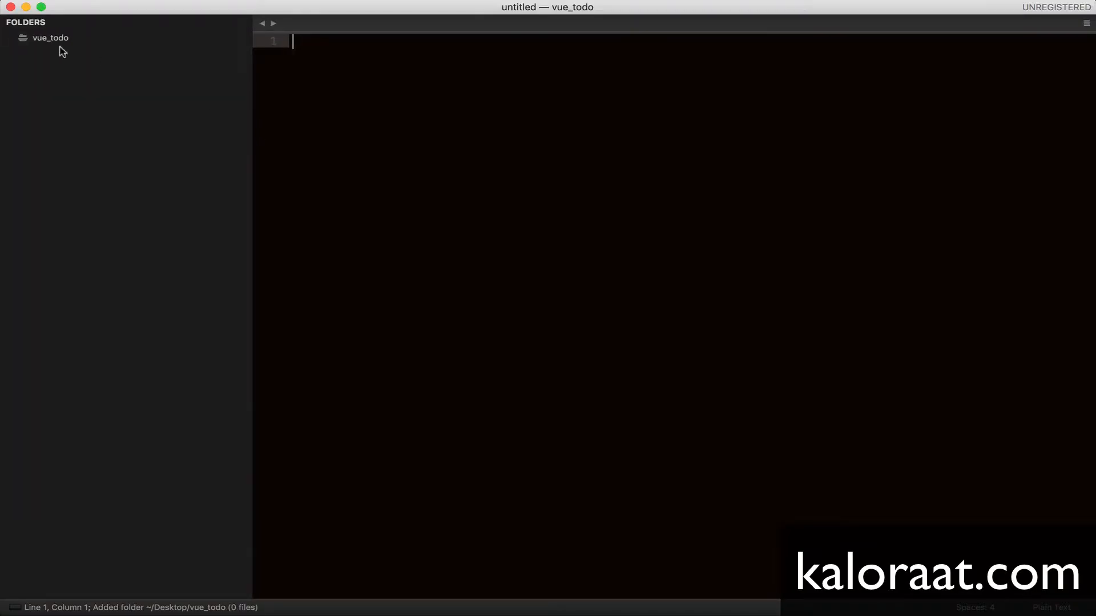
Create a new file in the vue_todo folder and save it as index.html
{"action": "right_click", "coordinate": [51, 37]}
{"action": "type", "text": "ind"}
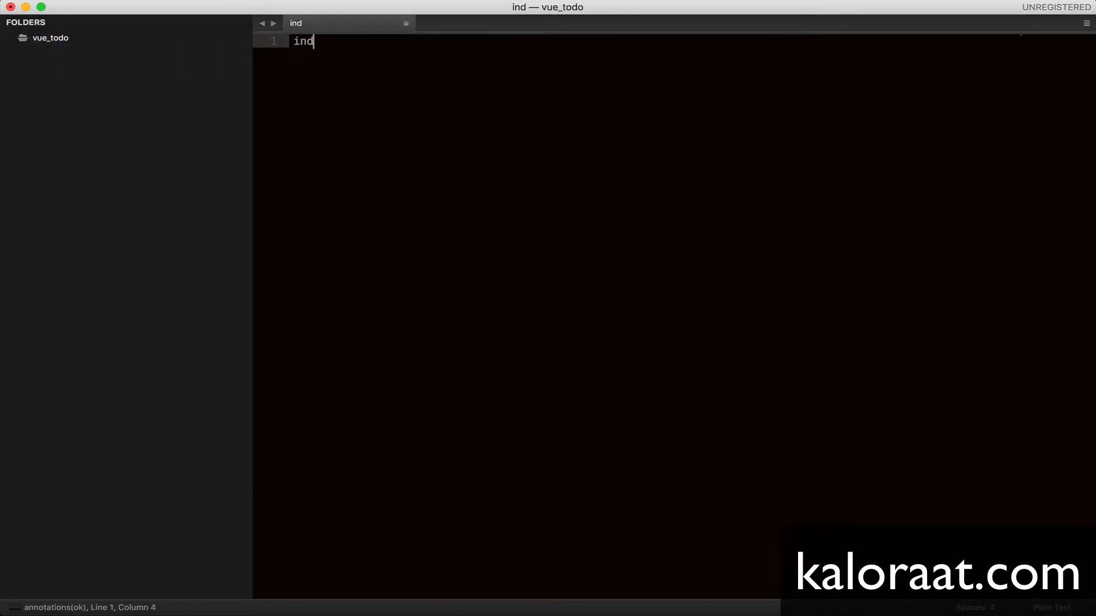
{"action": "type", "text": "ex.h"}
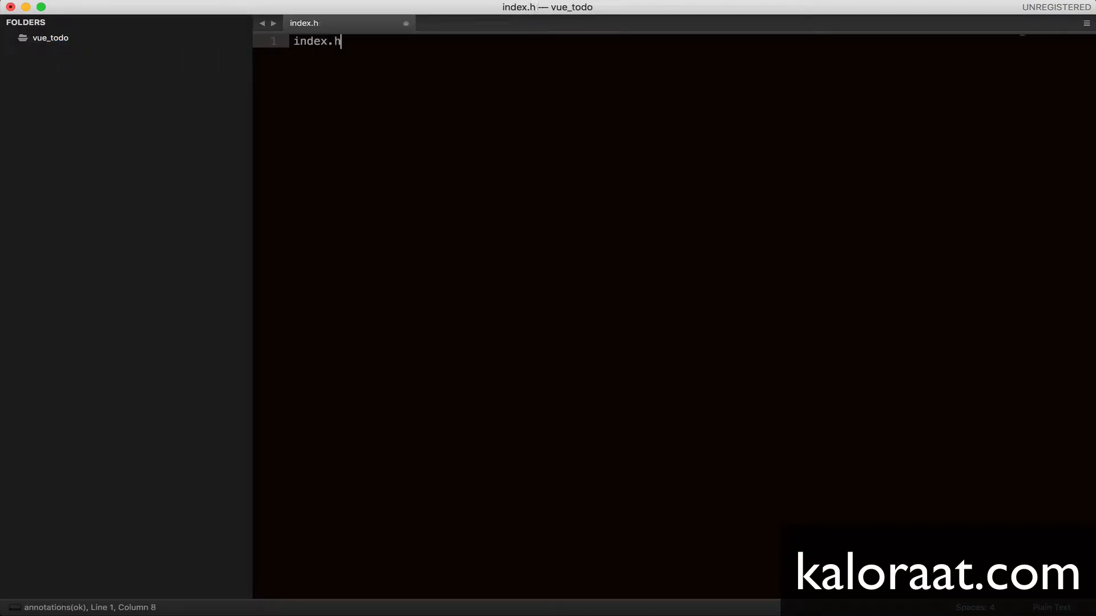
{"action": "type", "text": "tml"}
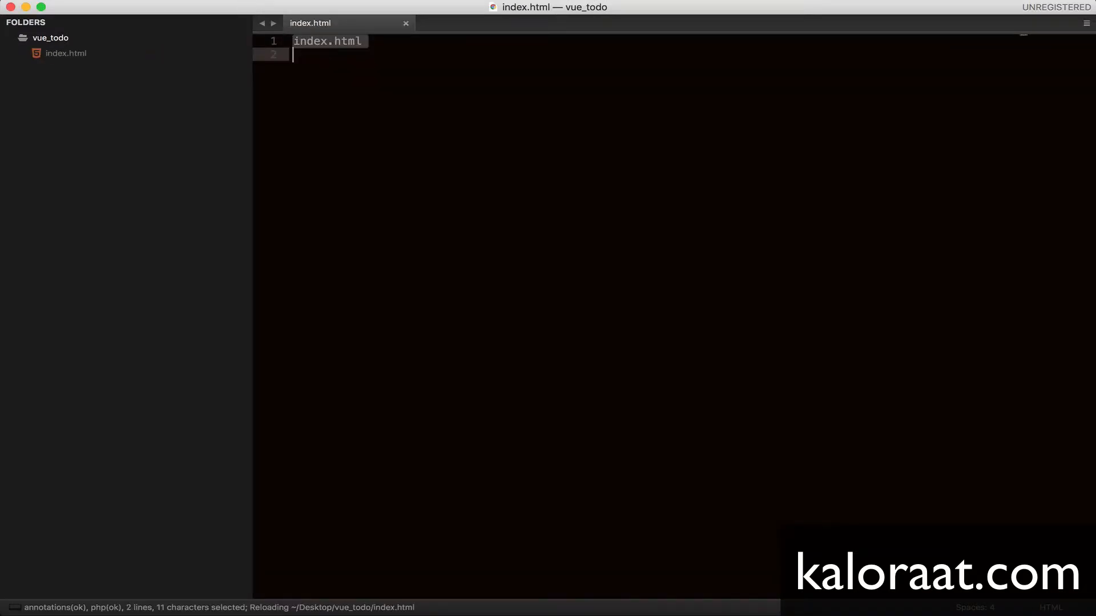
Add a second new file to the folder, saved as index.js
{"action": "right_click", "coordinate": [50, 38]}
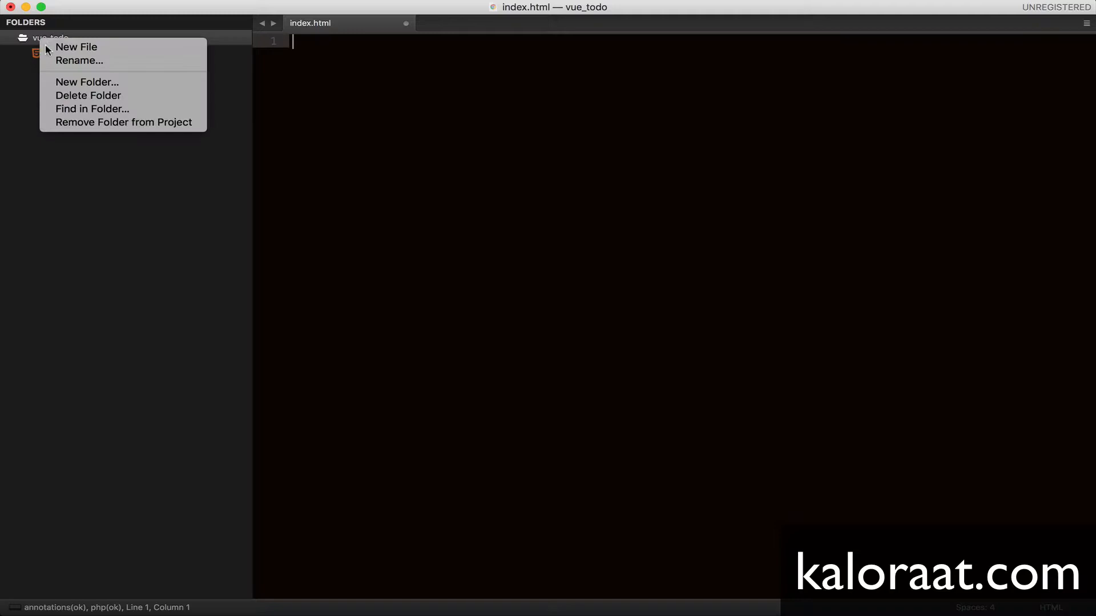
{"action": "left_click", "coordinate": [75, 47]}
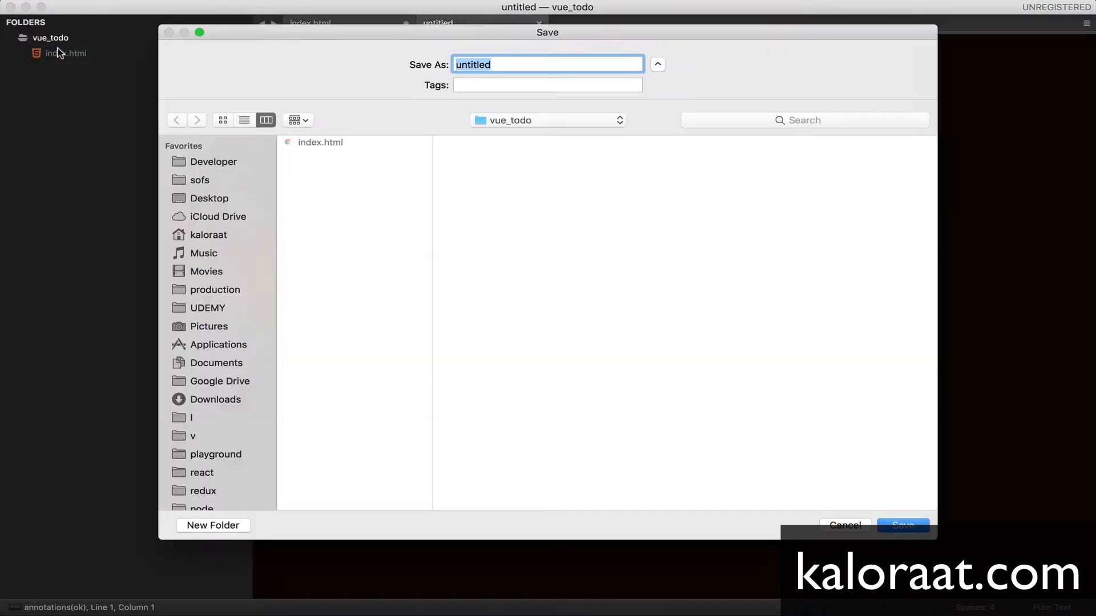
{"action": "type", "text": "inde"}
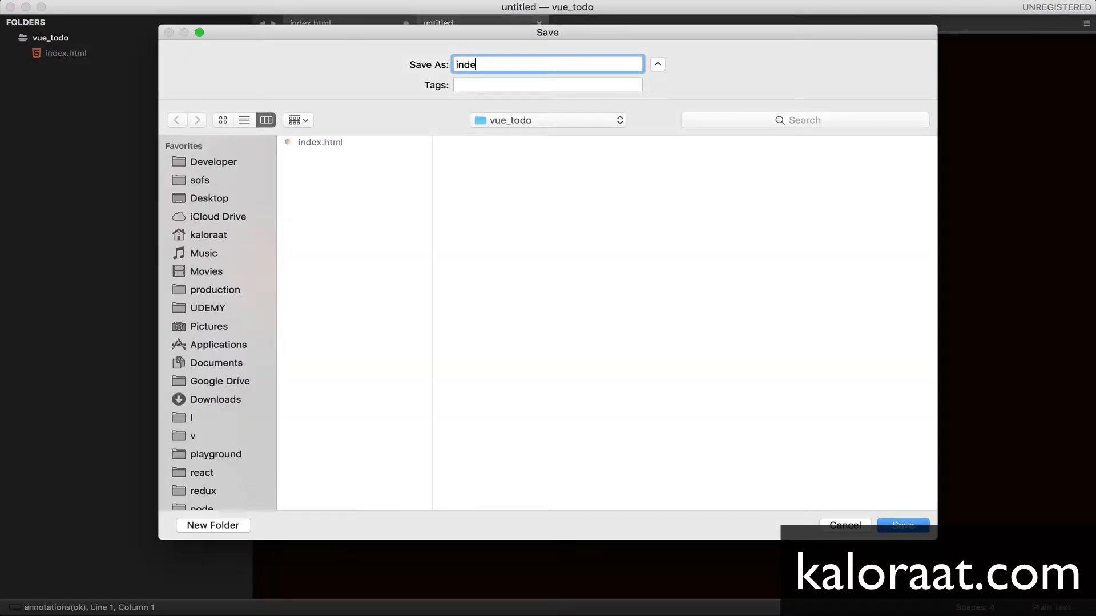
{"action": "left_click", "coordinate": [903, 526]}
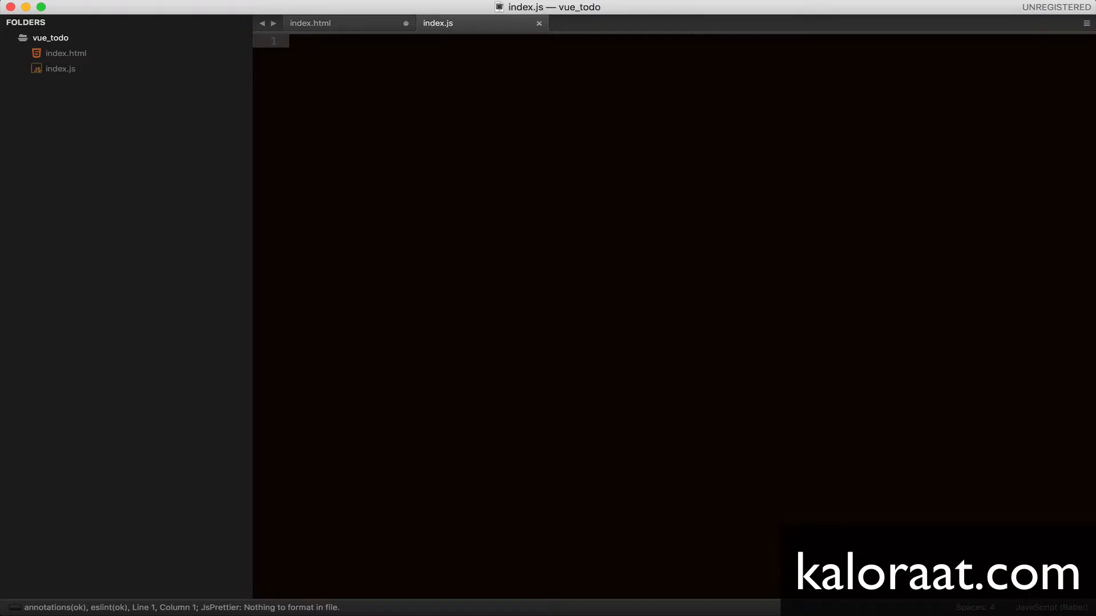
{"action": "left_click", "coordinate": [310, 22]}
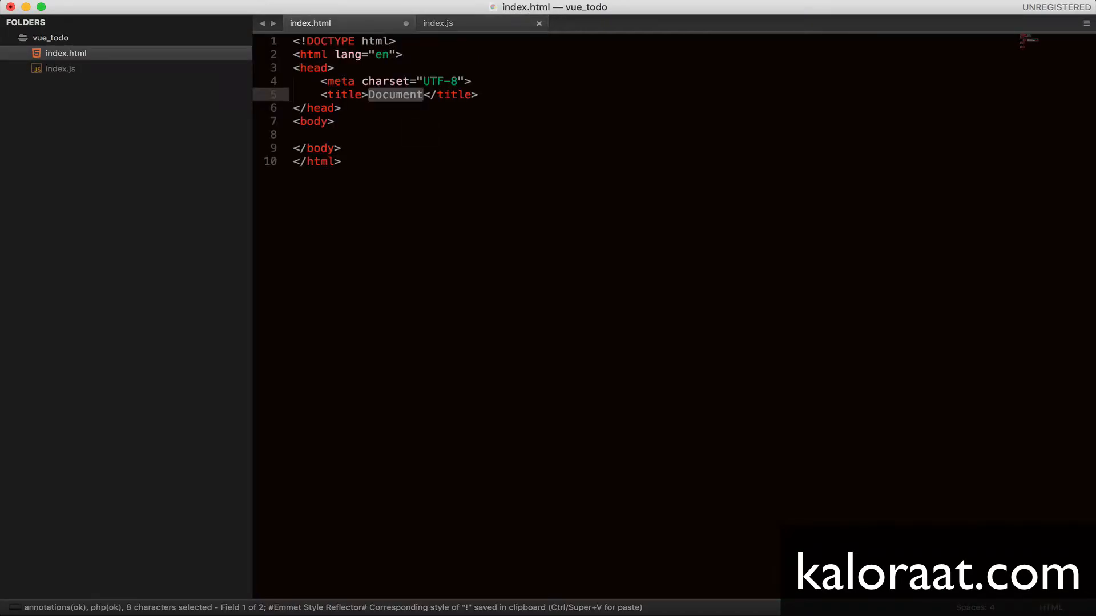
Enter 'vue todo' as the title of the HTML5 skeleton in index.html
{"action": "type", "text": "vue todo"}
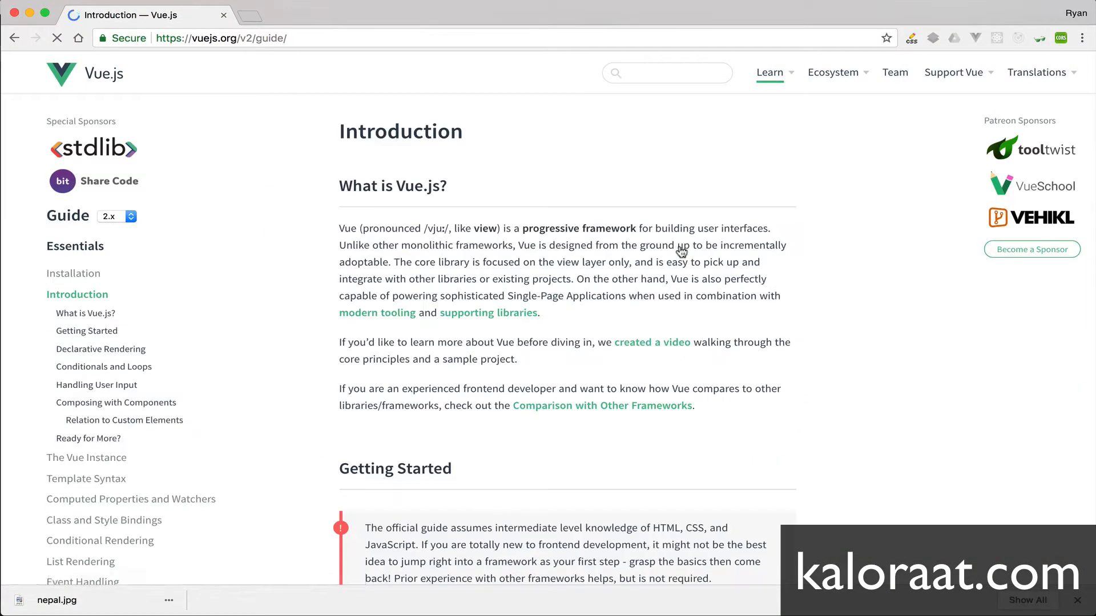
Copy the Vue development script tag (cdn.jsdelivr.net/npm/vue/dist/vue.js) into the index.html body
{"action": "scroll", "scroll_direction": "down", "scroll_amount": 3}
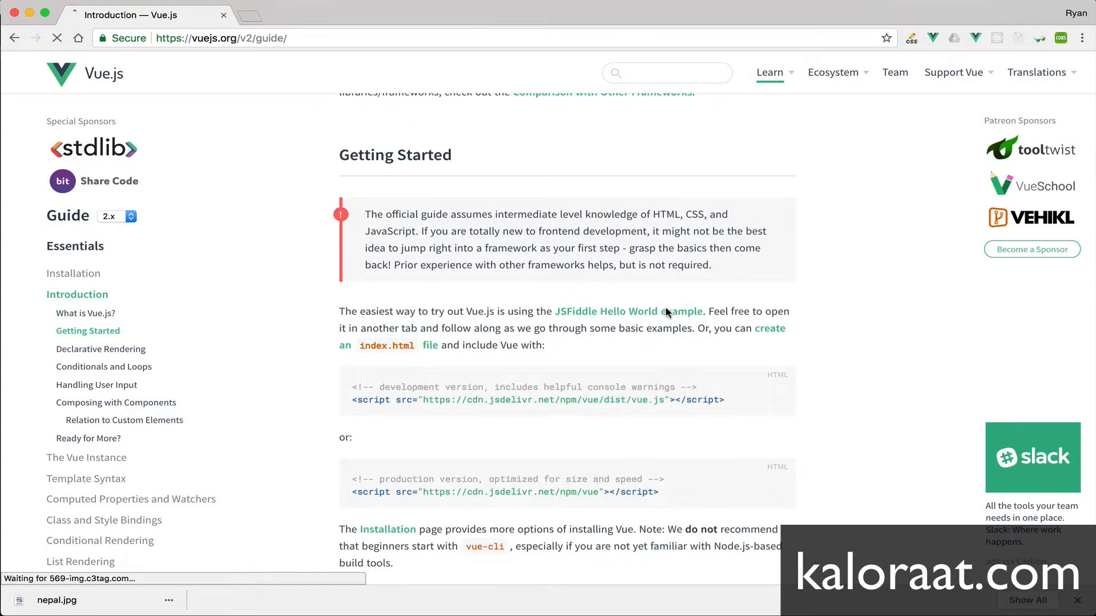
{"action": "left_click_drag", "start_coordinate": [461, 399], "coordinate": [725, 399]}
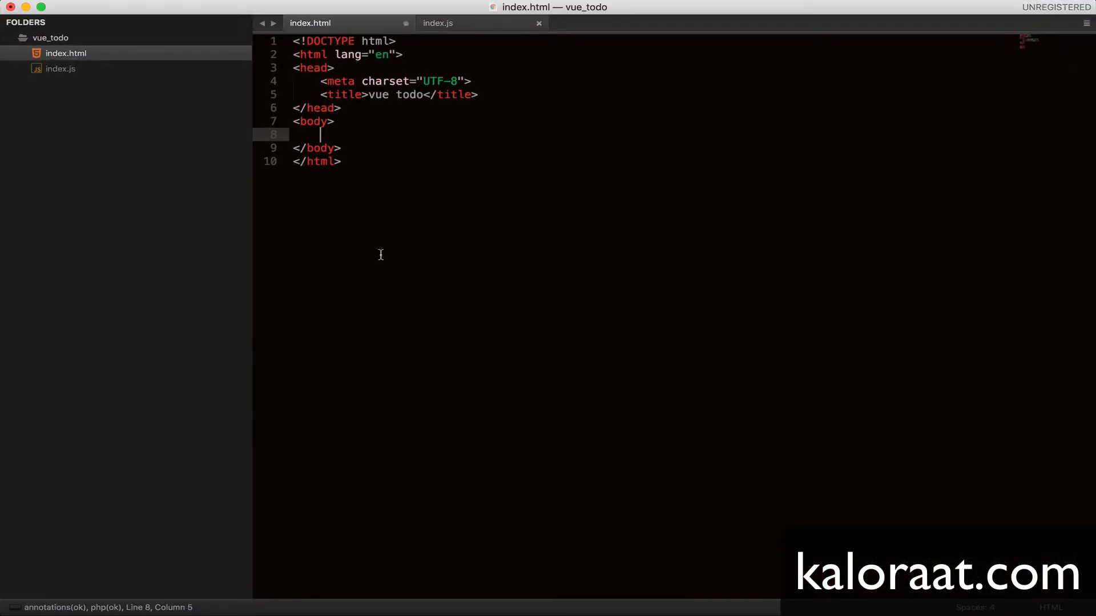
{"action": "type", "text": "<script src=\"https://cdn.jsdelivr.net/npm/vue/dist/vue.js\"></script>"}
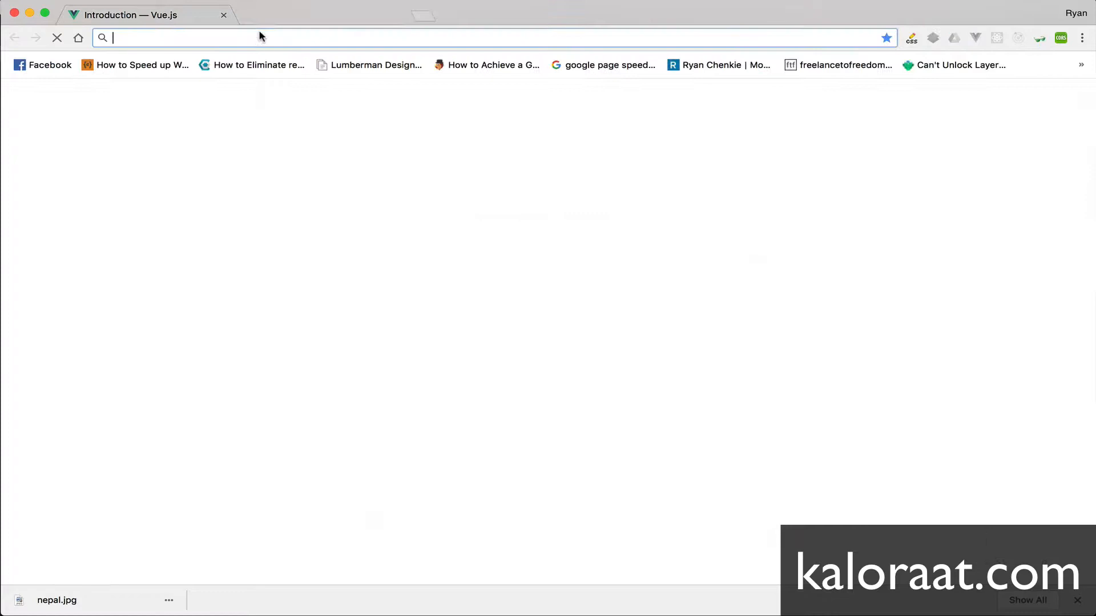
Search 'bootstrap4 cdn' and copy the stylesheet link from getbootstrap.com's Introduction page
{"action": "type", "text": "bootstrap4 cd"}
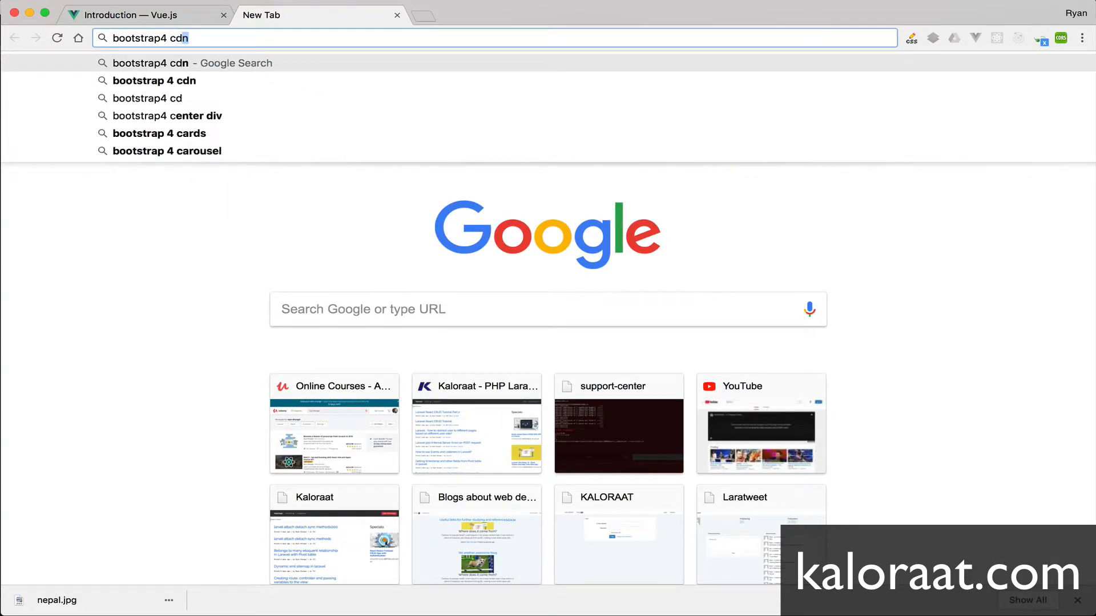
{"action": "key", "text": "Enter"}
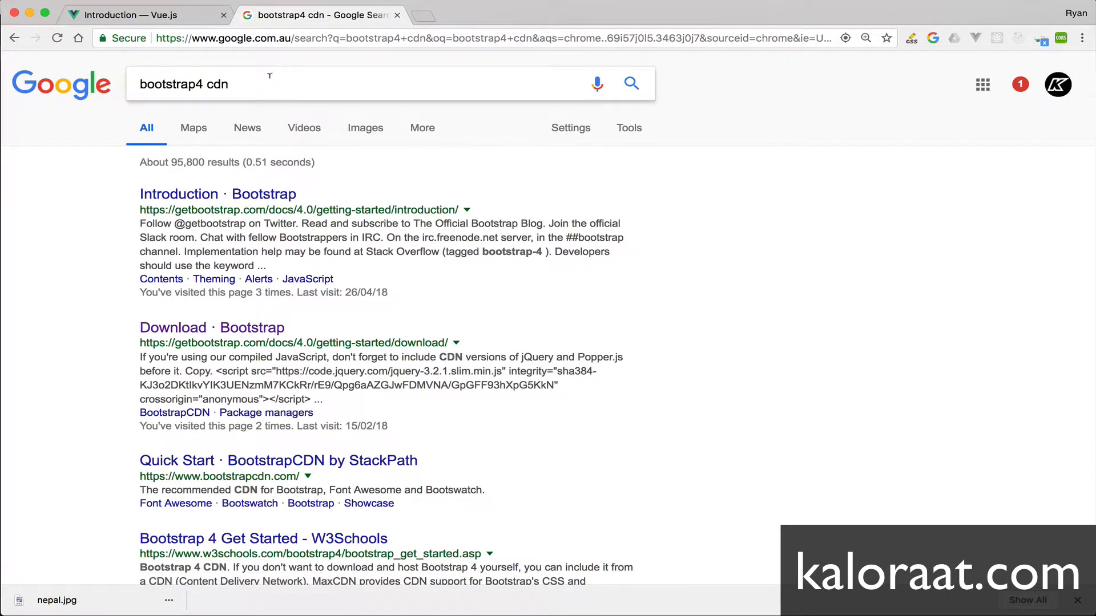
{"action": "left_click", "coordinate": [217, 193]}
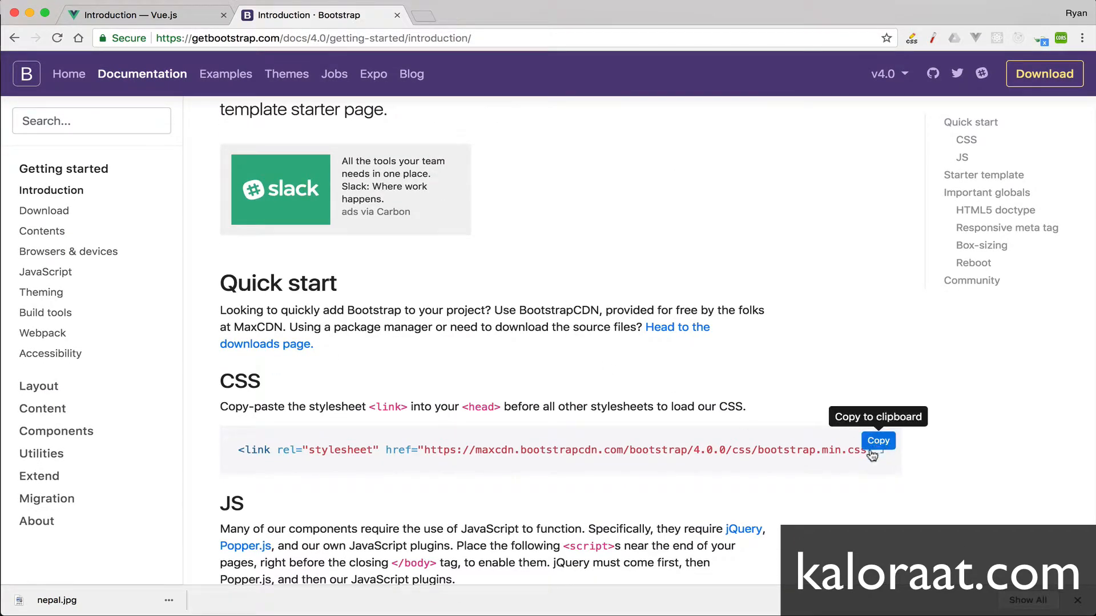
{"action": "left_click", "coordinate": [878, 441]}
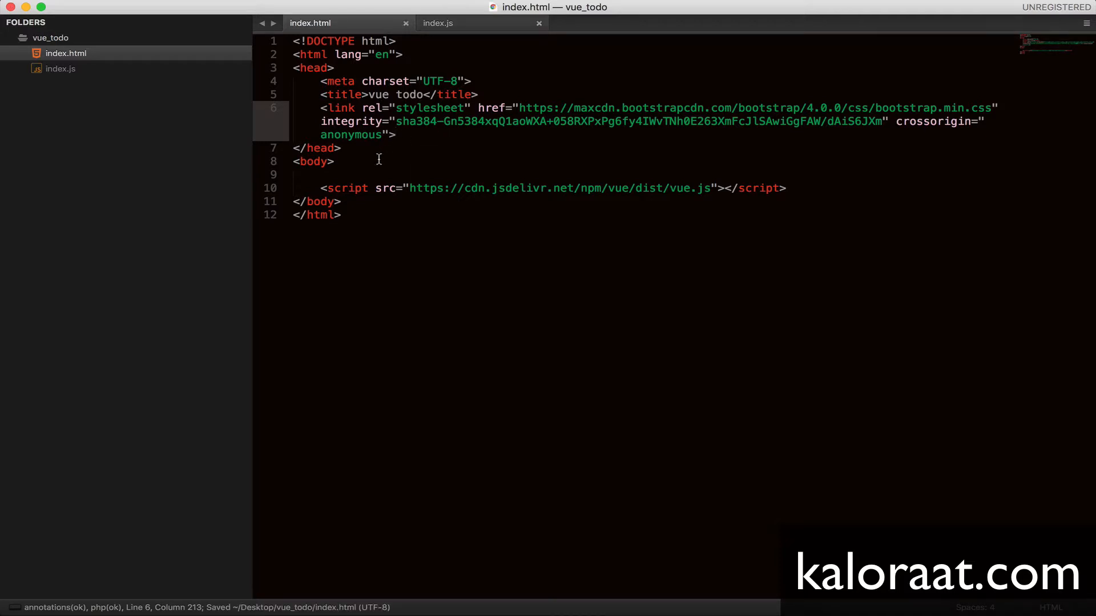
Add div#root and a script tag with src index.js to the index.html body
{"action": "type", "text": "div#"}
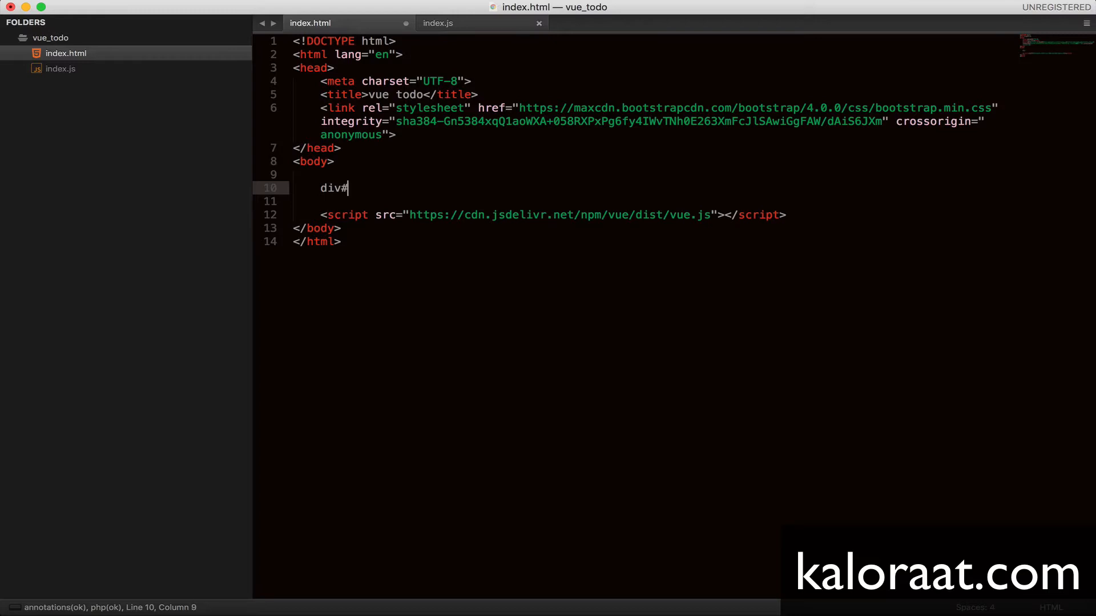
{"action": "key", "text": "tab"}
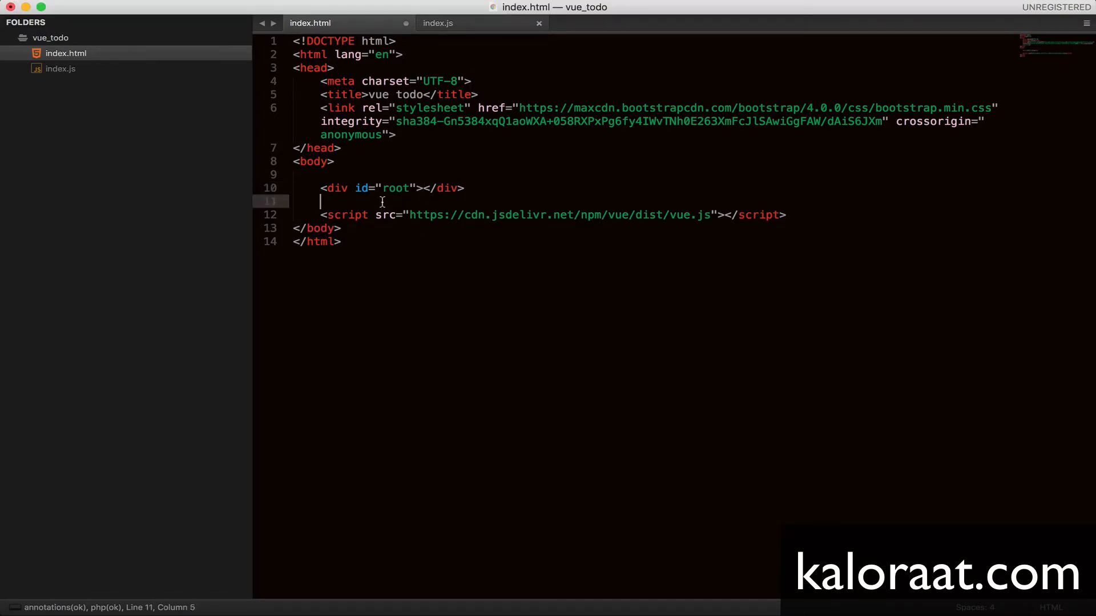
{"action": "type", "text": "sc"}
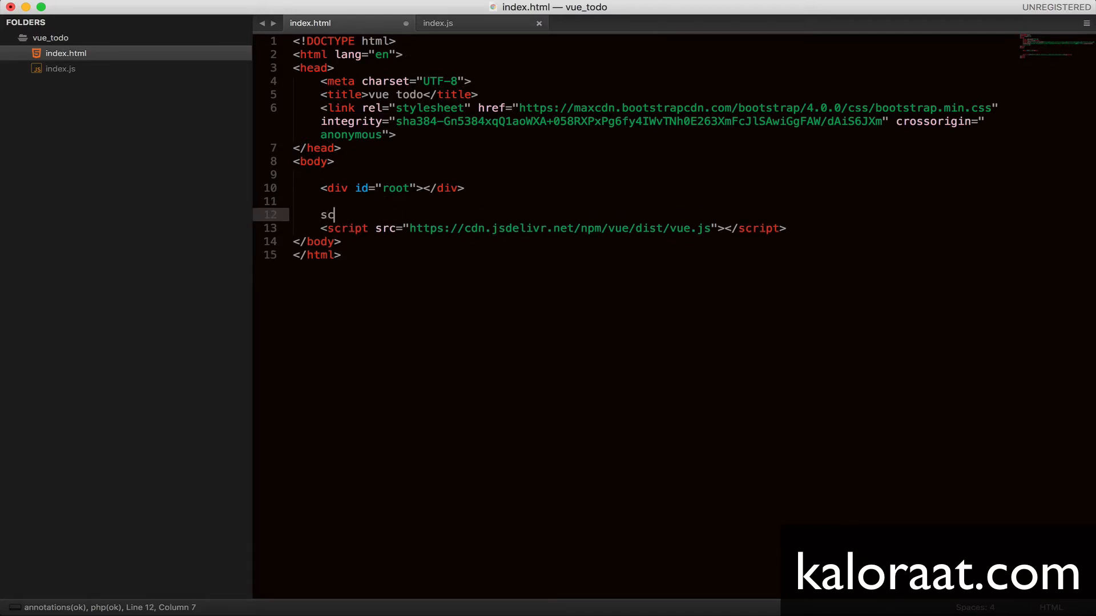
{"action": "key", "text": "Tab"}
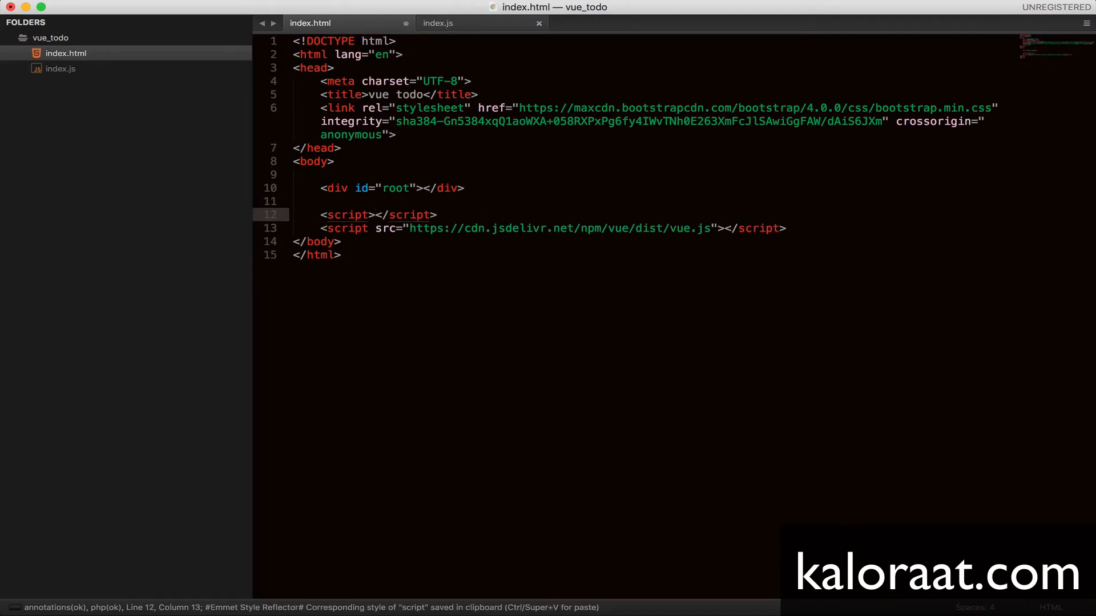
{"action": "type", "text": "src=\"\""}
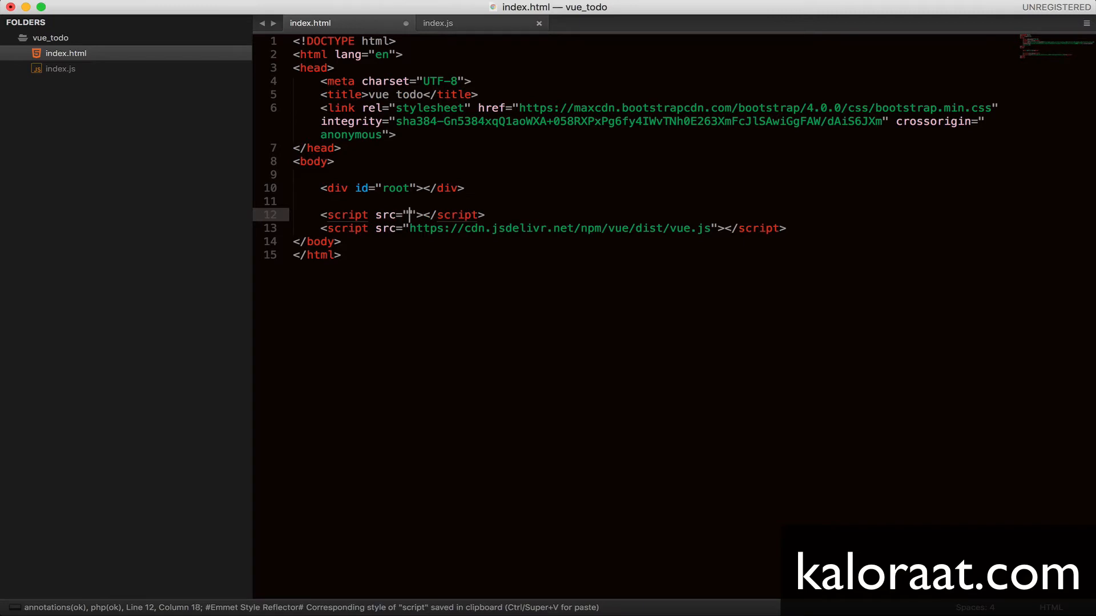
{"action": "type", "text": "index.js"}
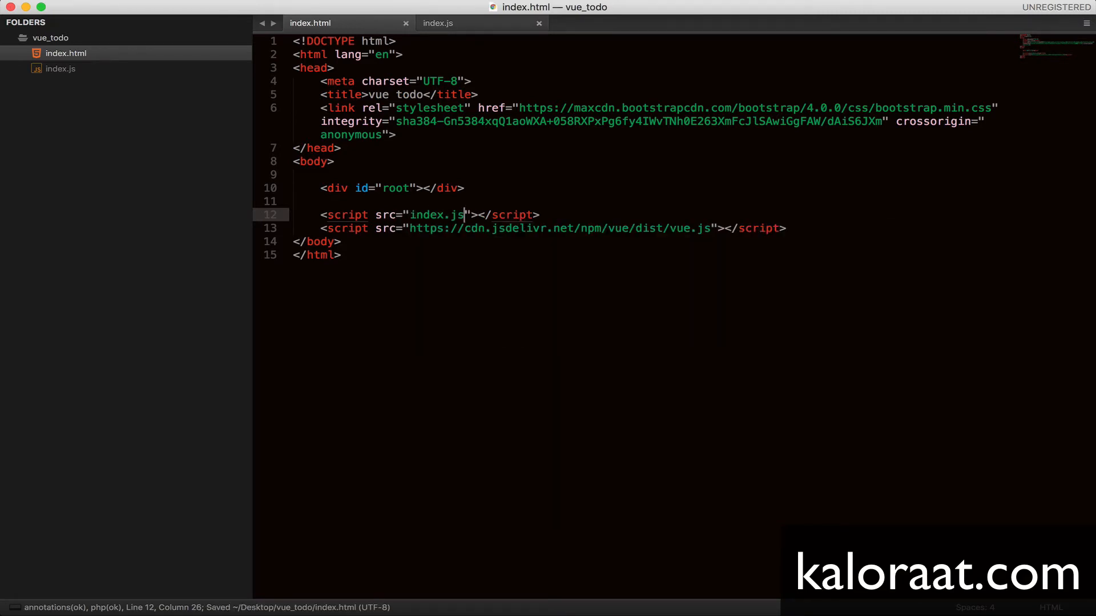
{"action": "left_click", "coordinate": [438, 23]}
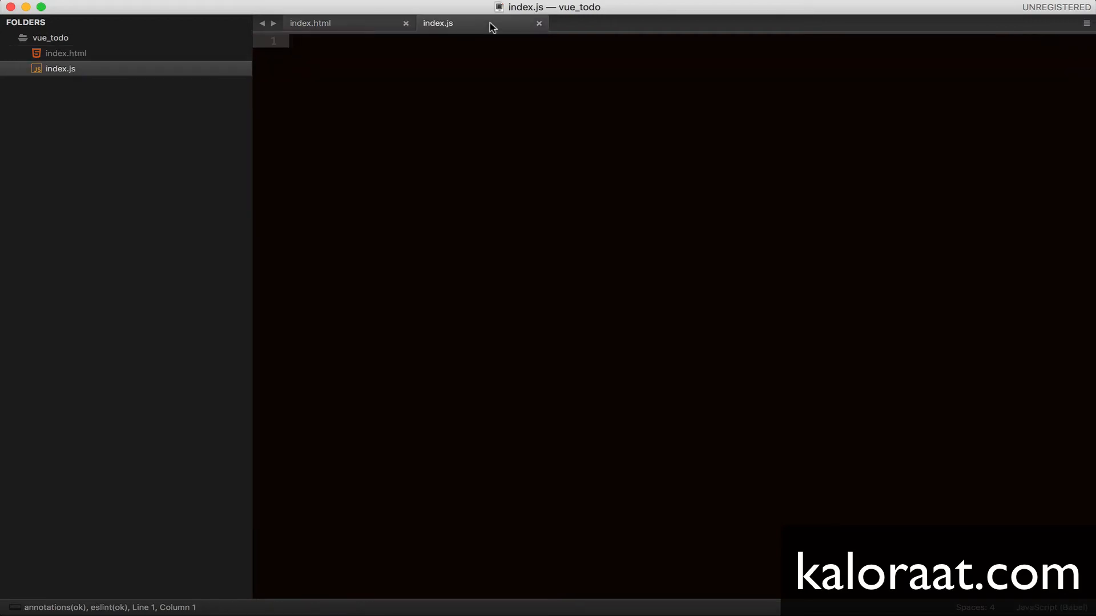
Write alert('learning vue') in index.js and dismiss the alert in Chrome
{"action": "type", "text": "alert()"}
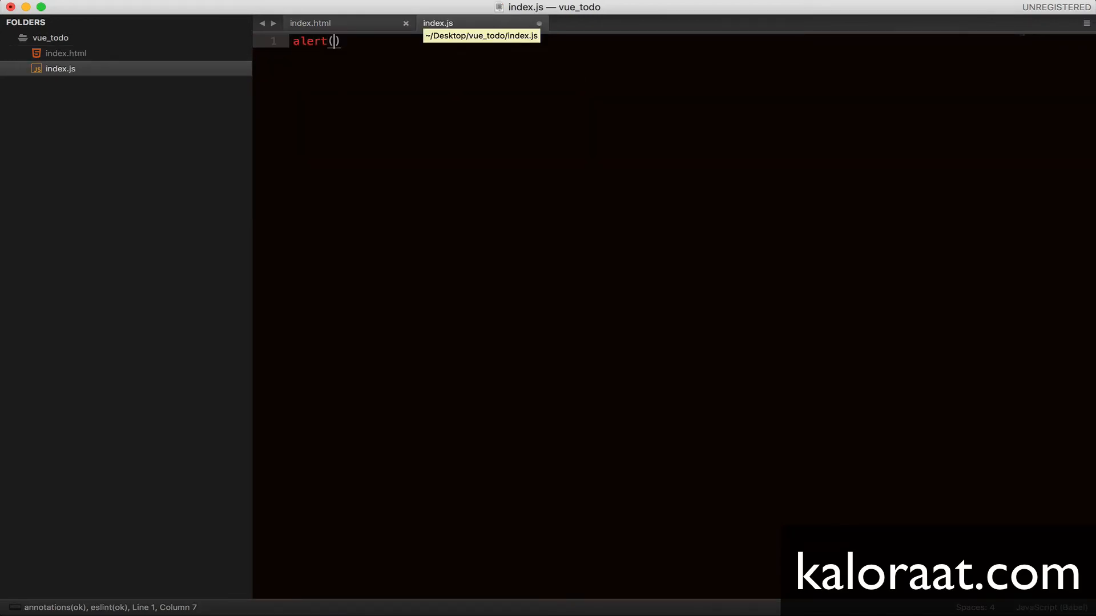
{"action": "type", "text": "'learning '"}
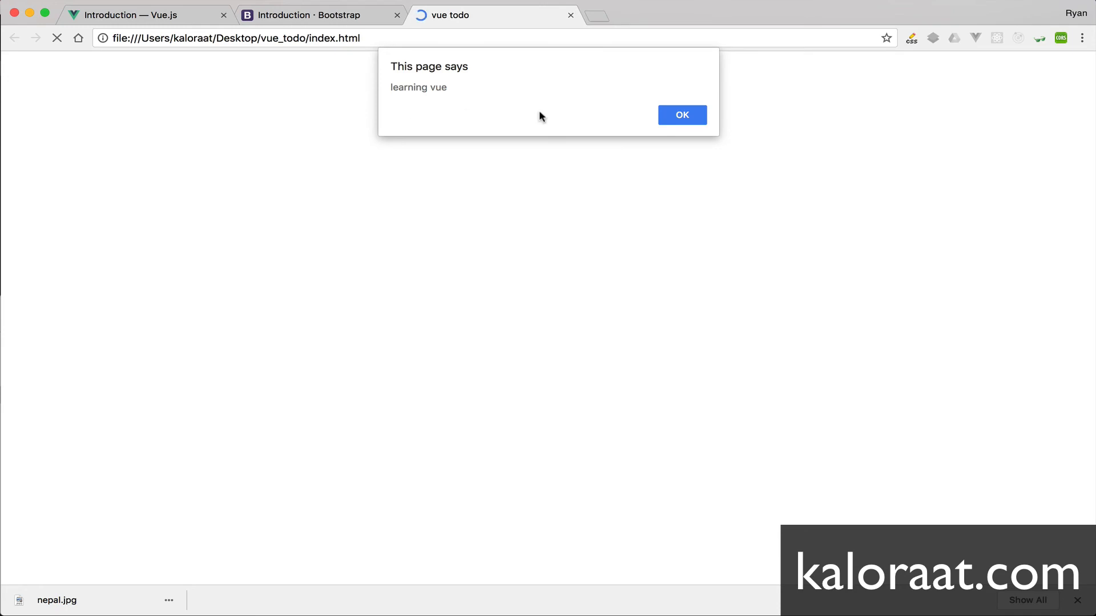
{"action": "left_click", "coordinate": [681, 114]}
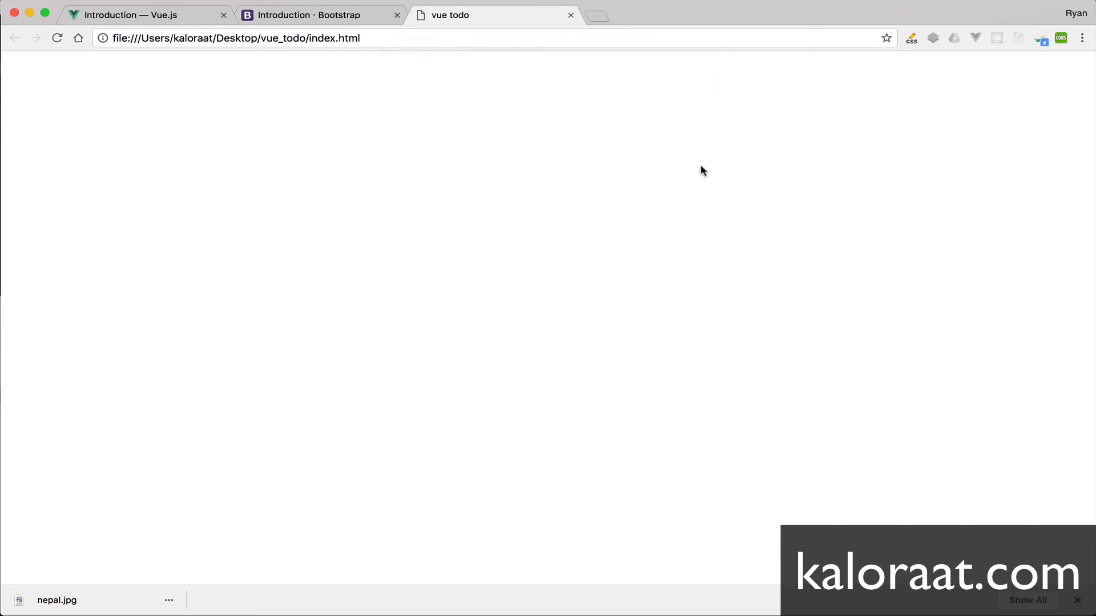